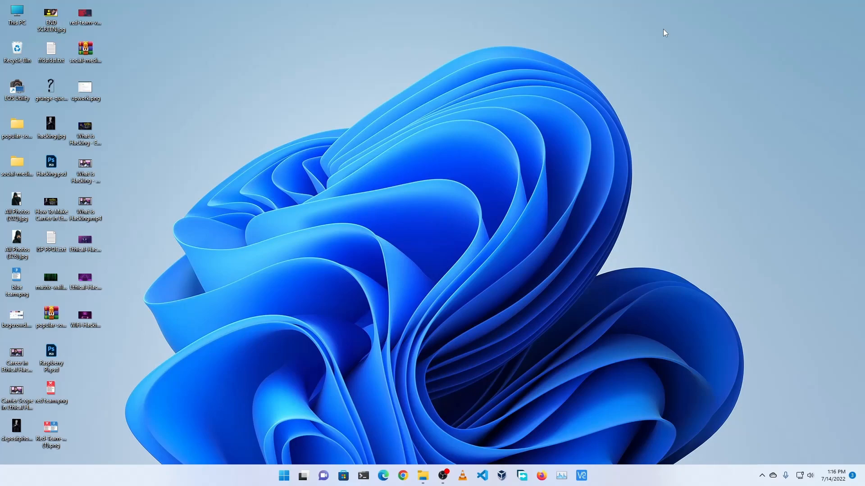
pyautogui.moveTo(694, 180)
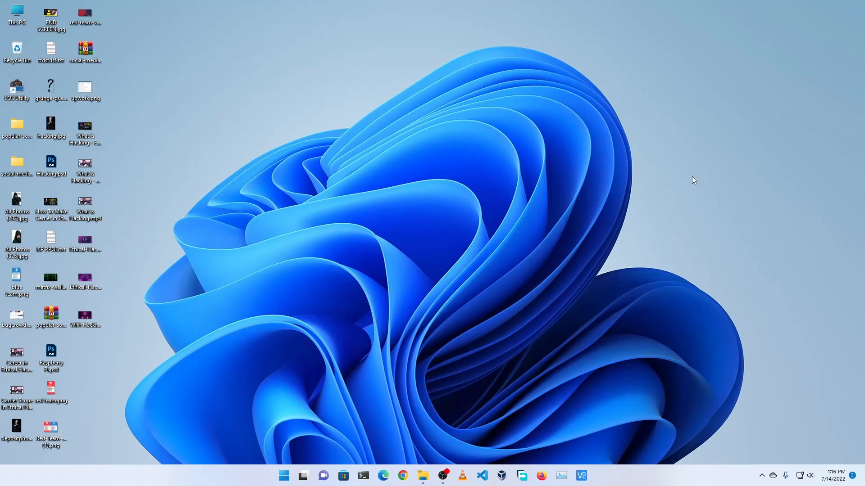
pyautogui.moveTo(438, 203)
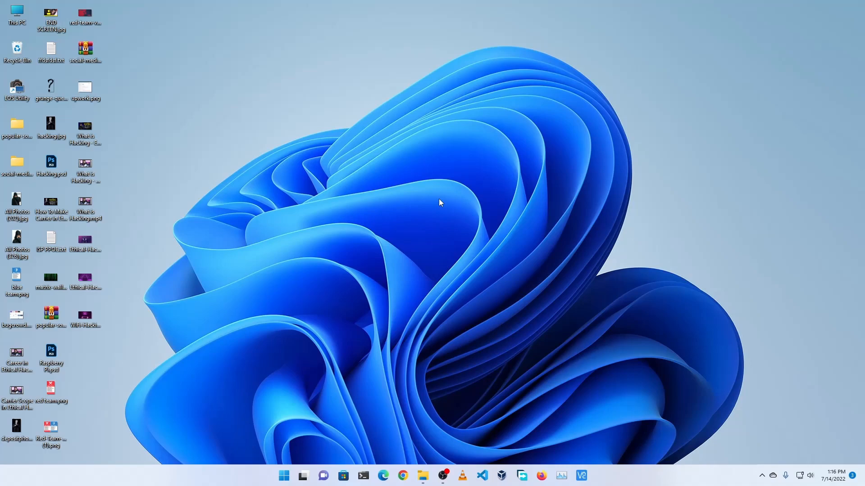
pyautogui.moveTo(760, 194)
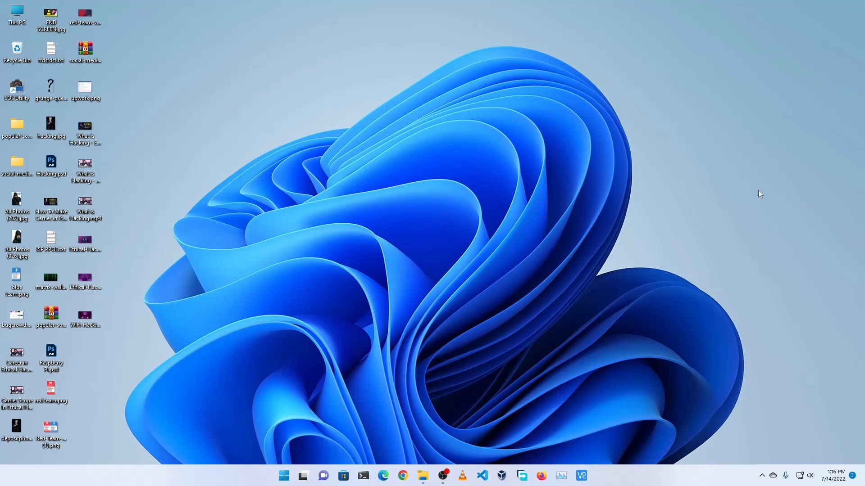
pyautogui.moveTo(727, 190)
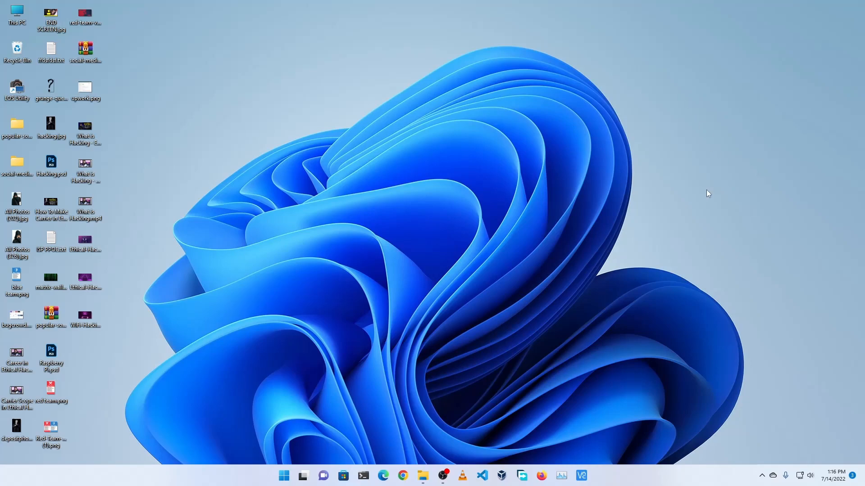
pyautogui.moveTo(710, 199)
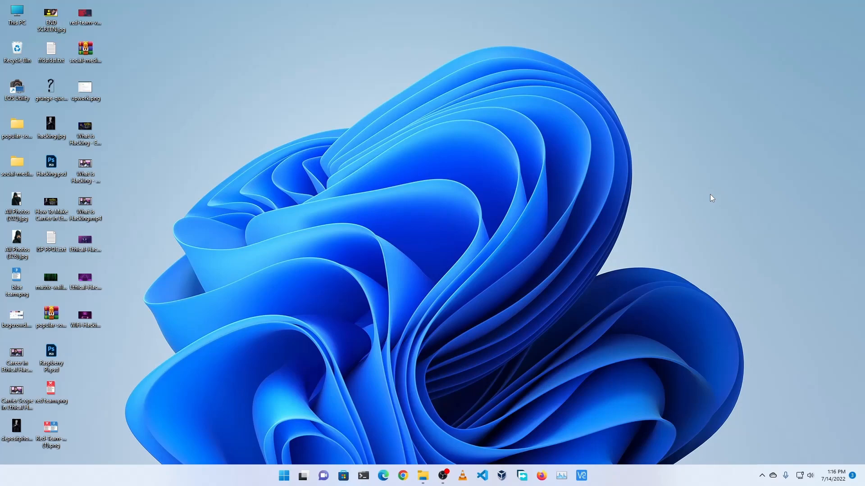
pyautogui.moveTo(638, 222)
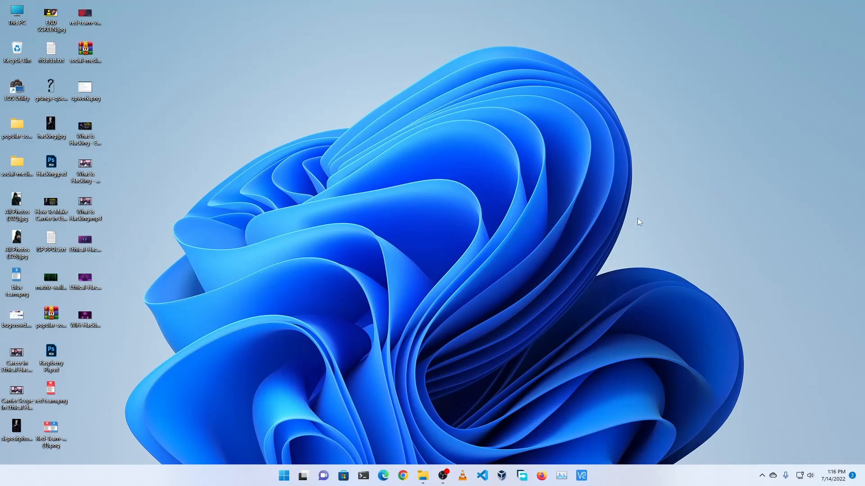
# Set 12590.jpg from Pictures > WALLPAPERS as the desktop background and close the folder.
pyautogui.click(421, 475)
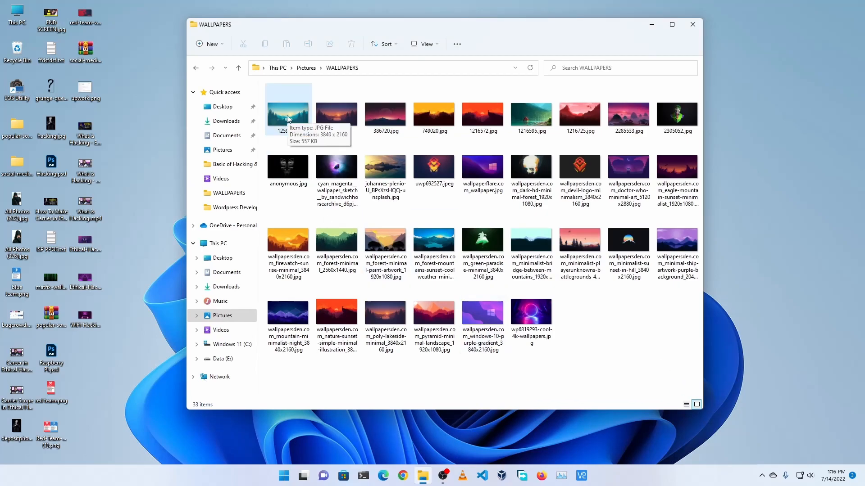
pyautogui.rightClick(287, 113)
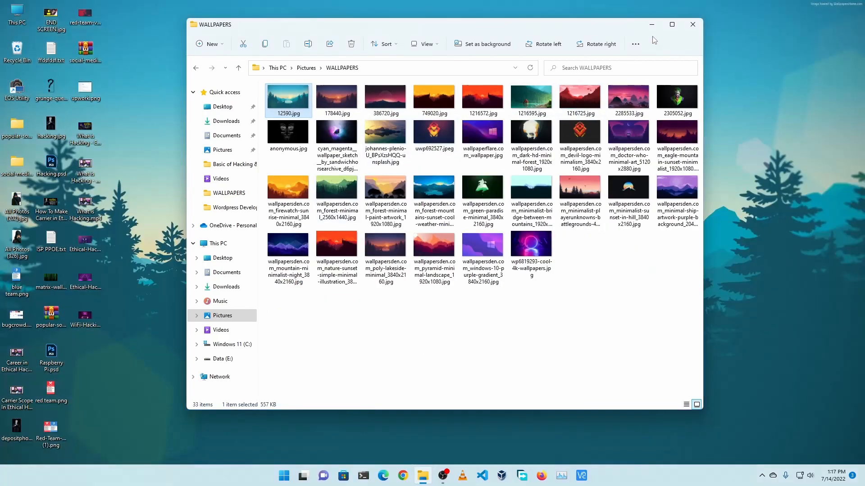
pyautogui.click(691, 24)
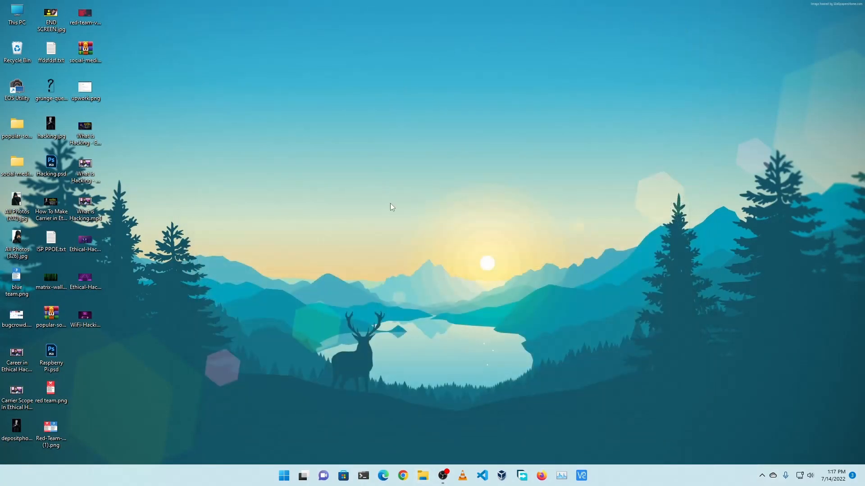
pyautogui.moveTo(428, 141)
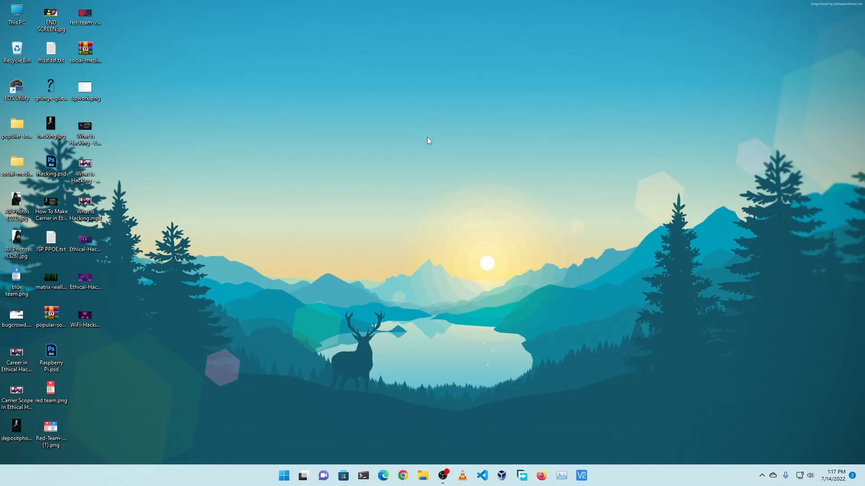
pyautogui.moveTo(448, 152)
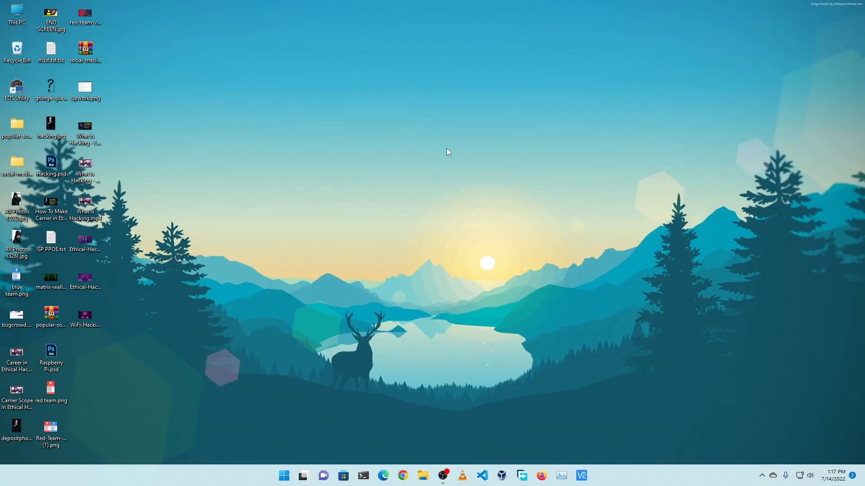
pyautogui.moveTo(39, 28); pyautogui.dragTo(130, 403)
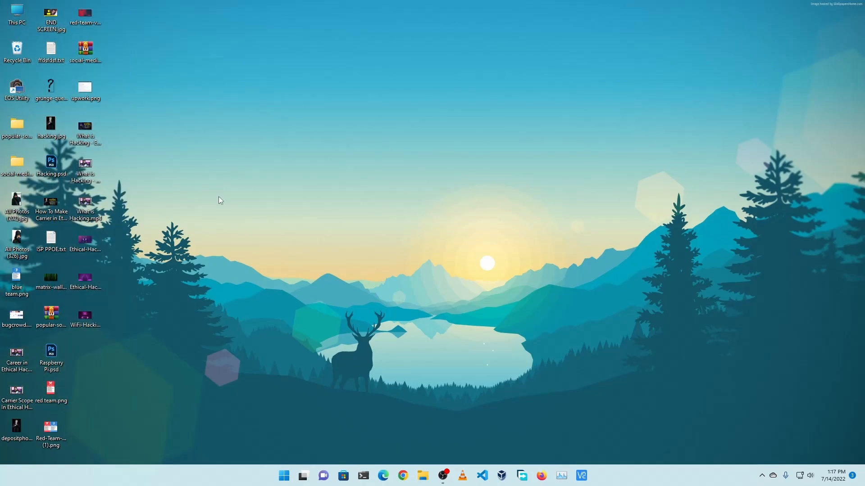
pyautogui.moveTo(431, 106)
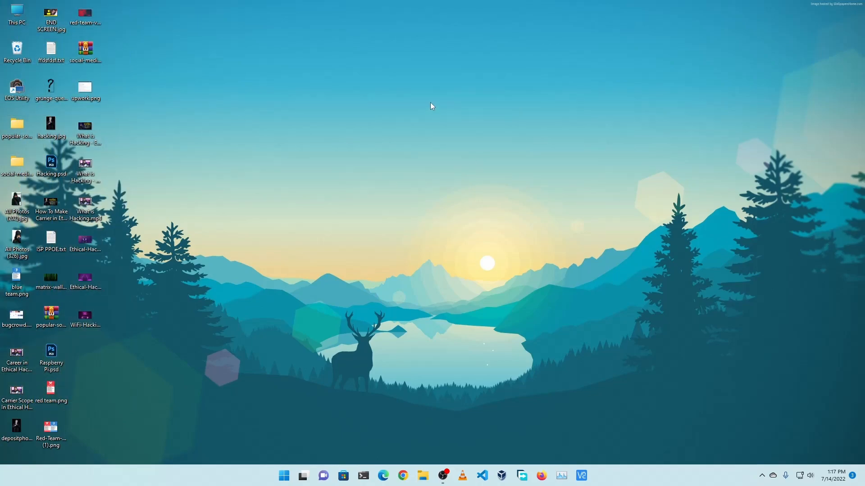
# Uncheck View > Show desktop icons so only wallpaper and taskbar remain.
pyautogui.rightClick(432, 106)
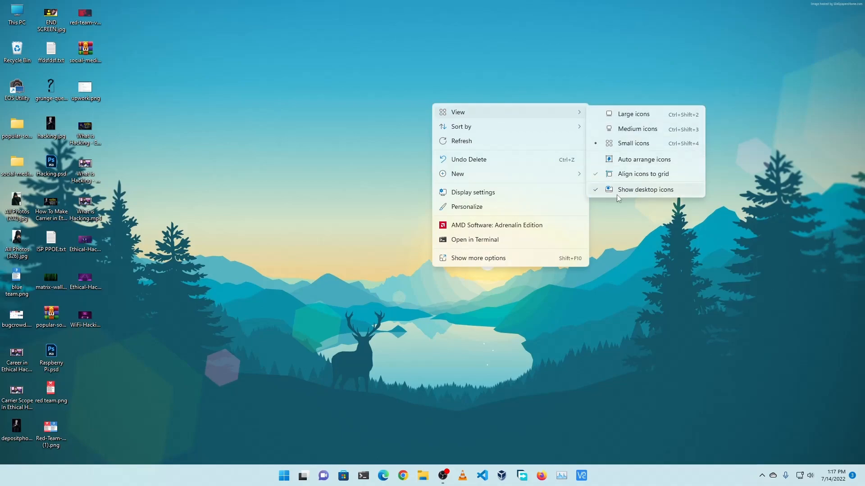
pyautogui.click(645, 189)
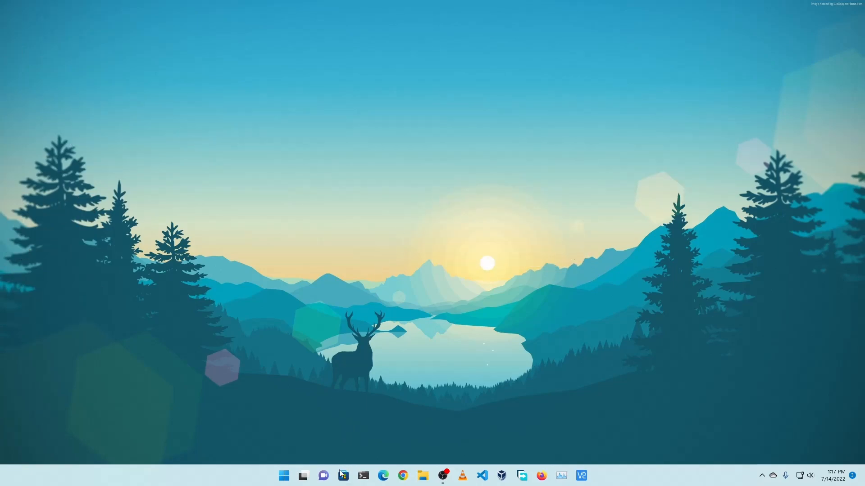
# Search Microsoft Store for BeWidgets and launch the installed app.
pyautogui.click(342, 476)
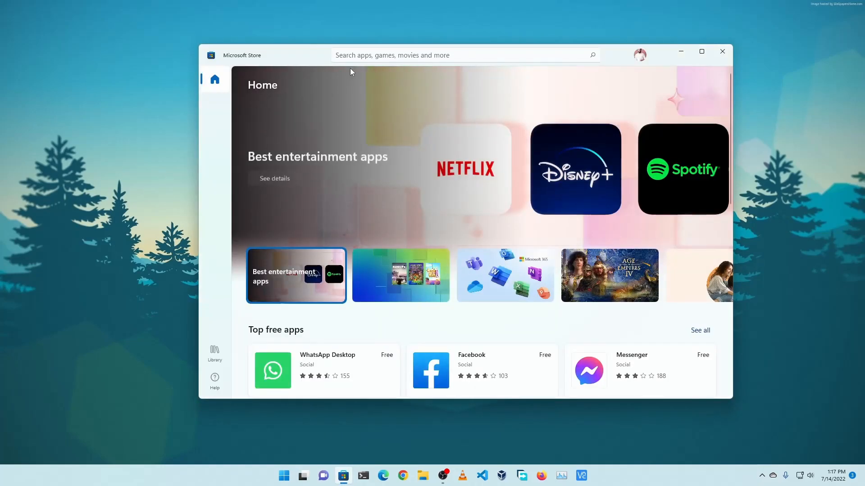
pyautogui.click(463, 55)
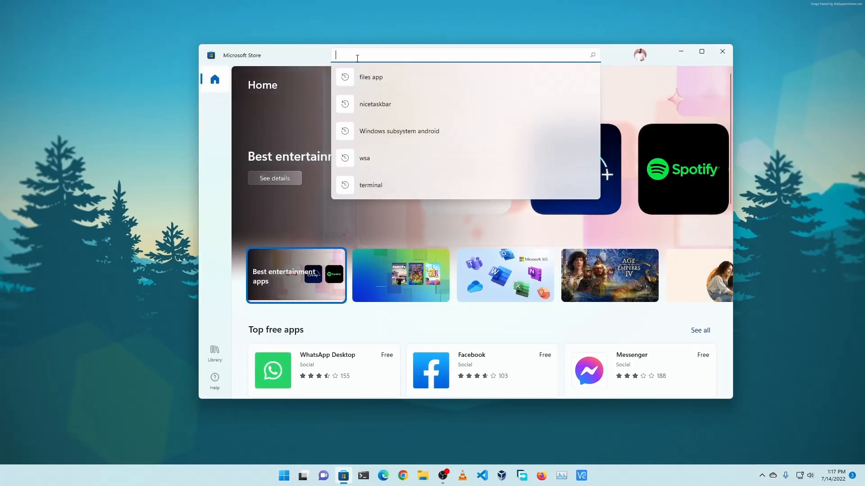
pyautogui.write('Be')
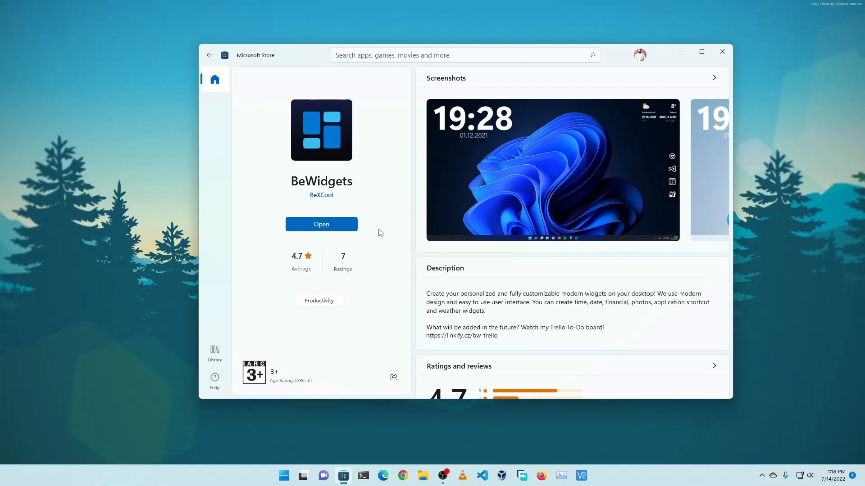
pyautogui.click(321, 224)
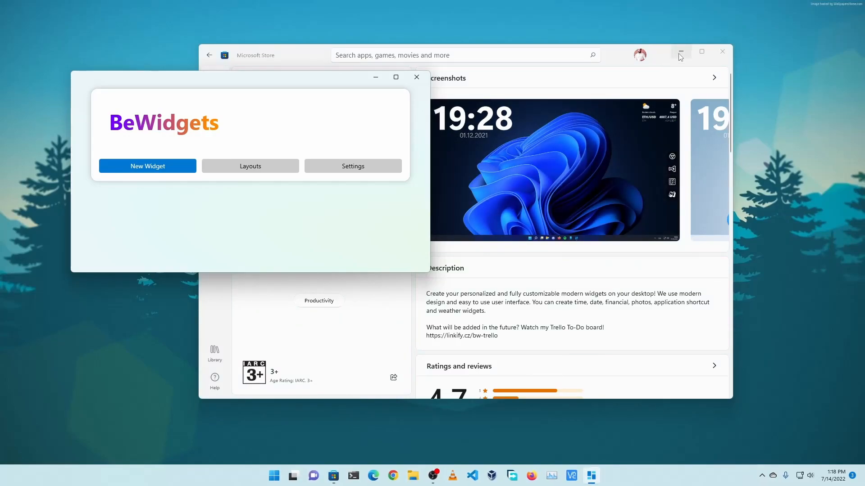
# Minimize the Store, move BeWidgets aside and create a new Time widget on the desktop.
pyautogui.click(681, 52)
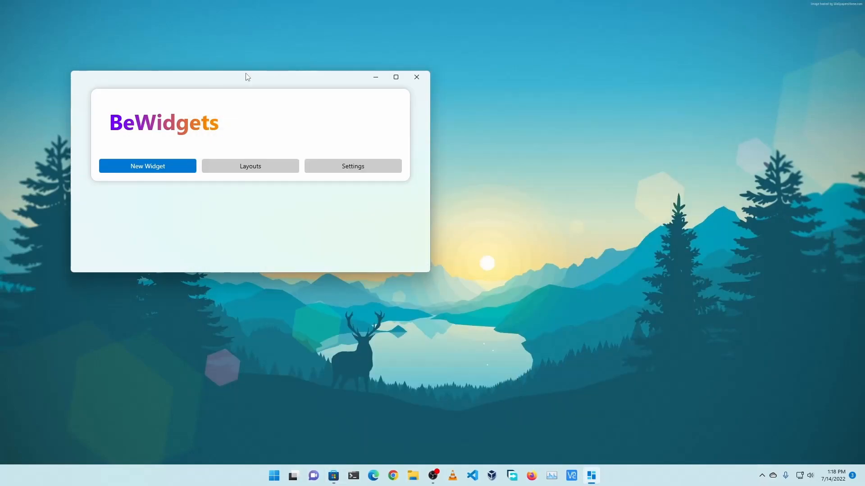
pyautogui.moveTo(247, 76); pyautogui.dragTo(654, 60)
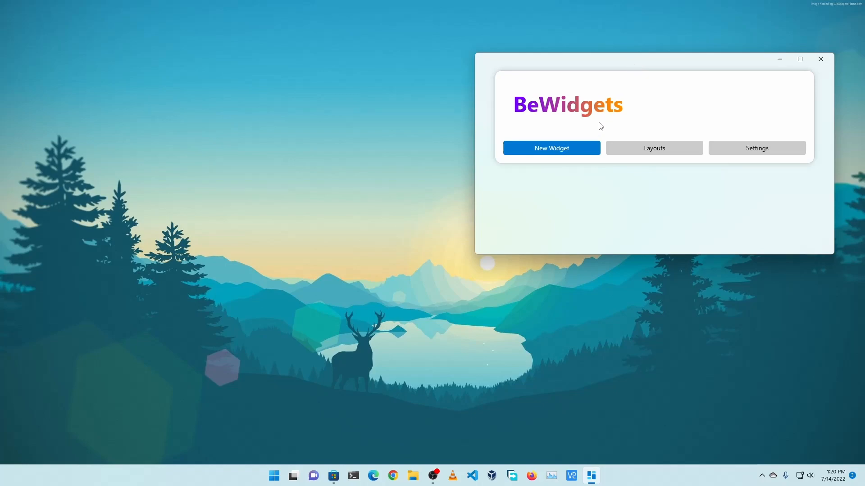
pyautogui.click(550, 147)
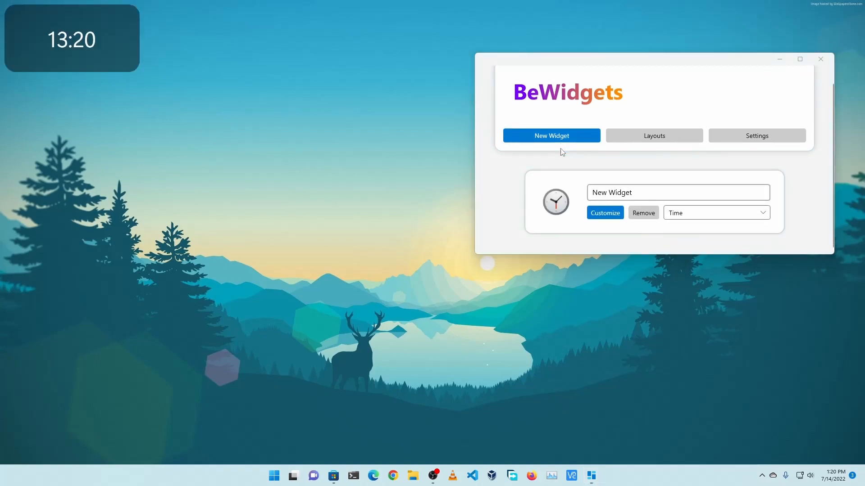
pyautogui.moveTo(133, 77)
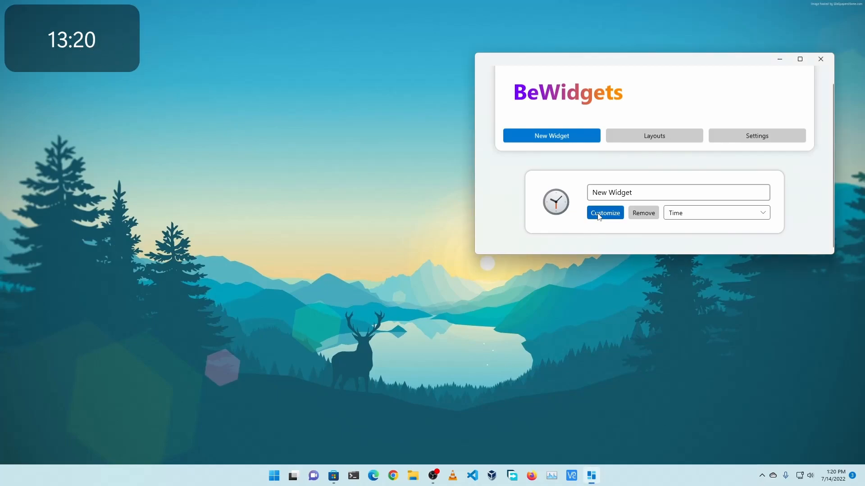
# Set the clock widget's width to 600 and centre its X position on screen.
pyautogui.click(604, 212)
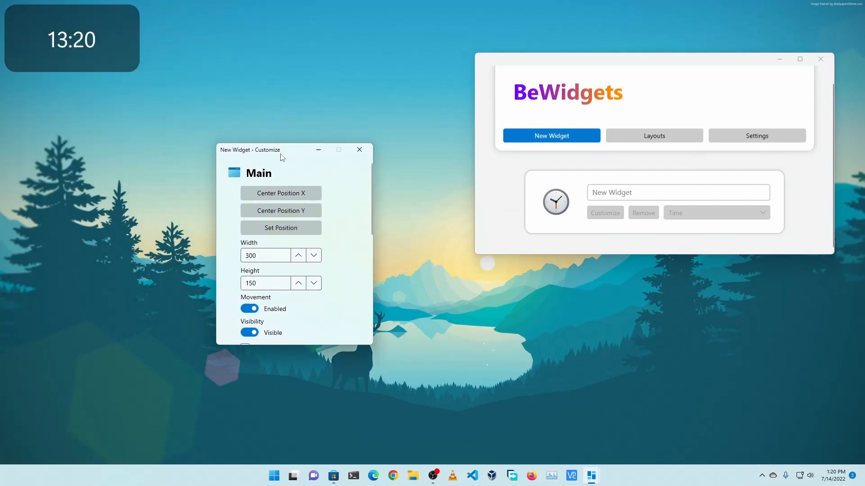
pyautogui.click(264, 255)
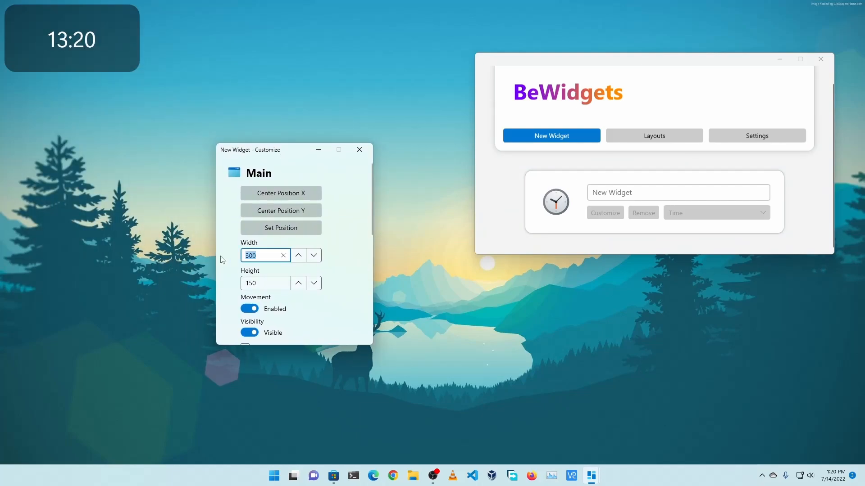
pyautogui.write('60')
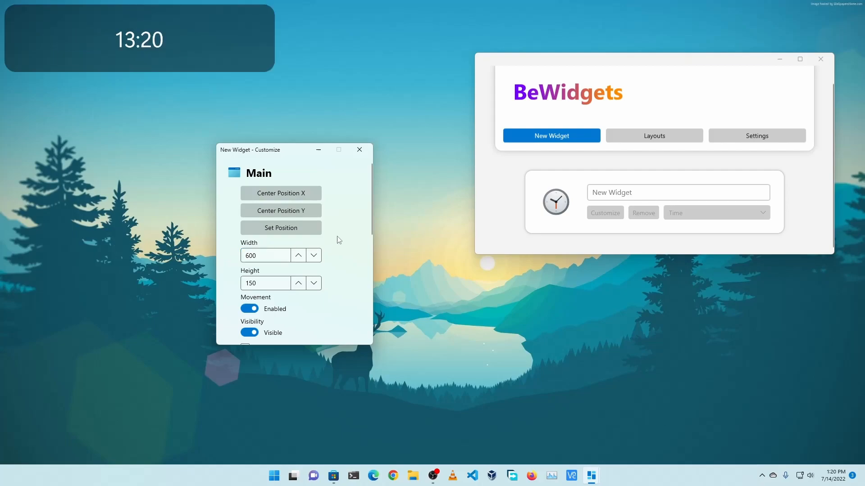
pyautogui.moveTo(281, 194)
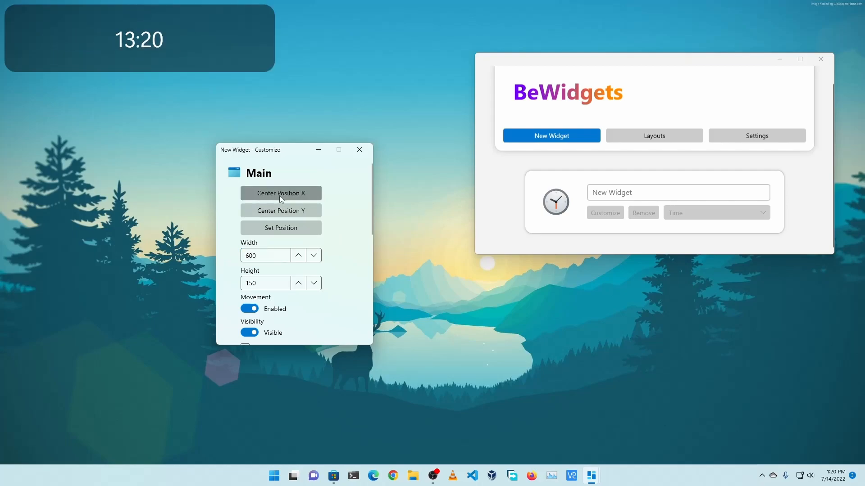
pyautogui.click(280, 193)
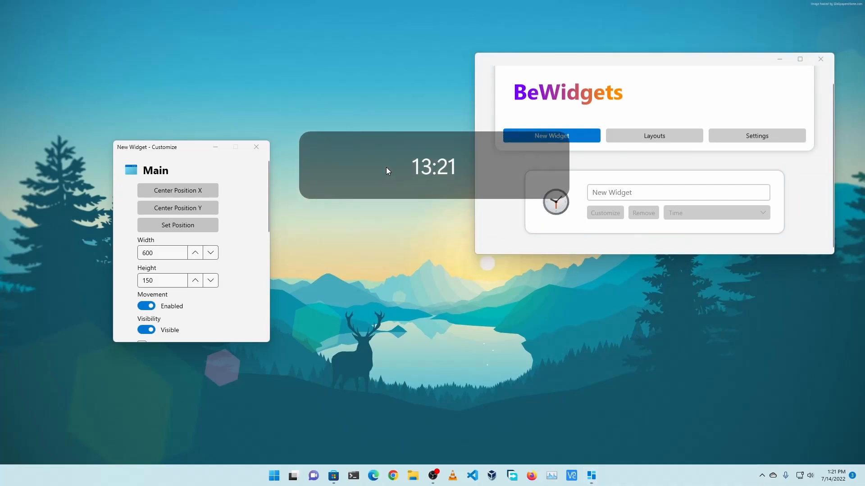
pyautogui.moveTo(399, 224)
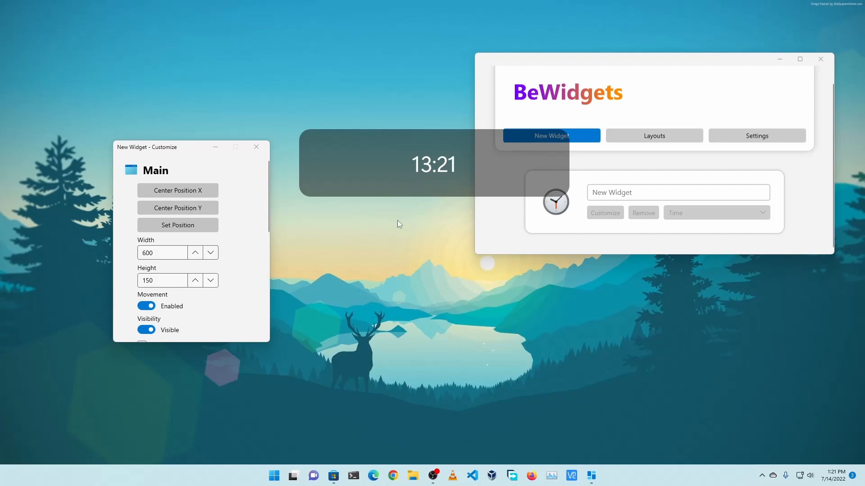
# Switch the clock to 12-hour format, transparent background and Time Text font size 103.
pyautogui.scroll(-3)
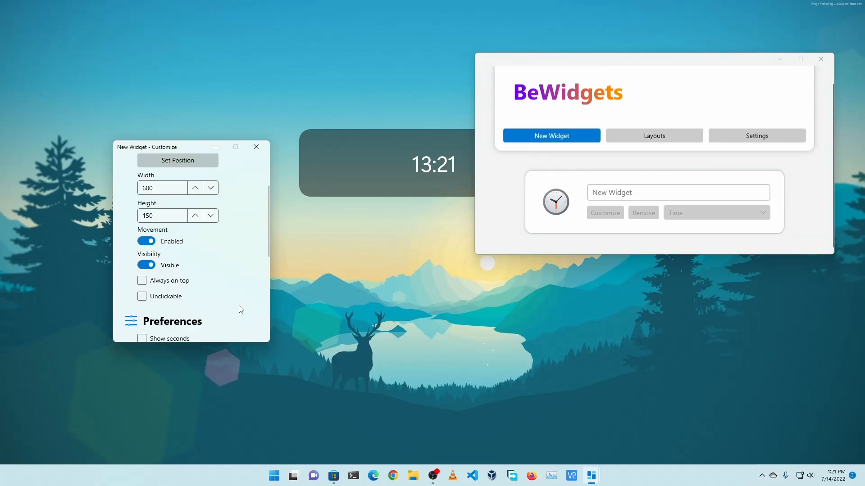
pyautogui.scroll(-3)
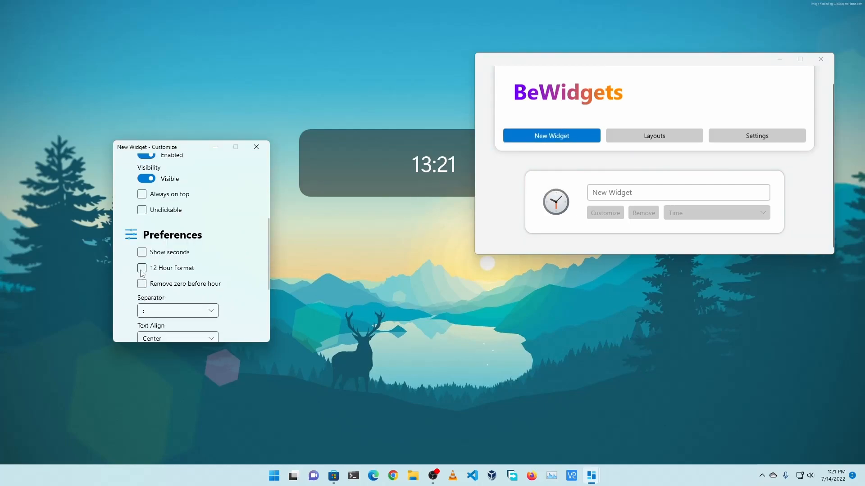
pyautogui.click(142, 269)
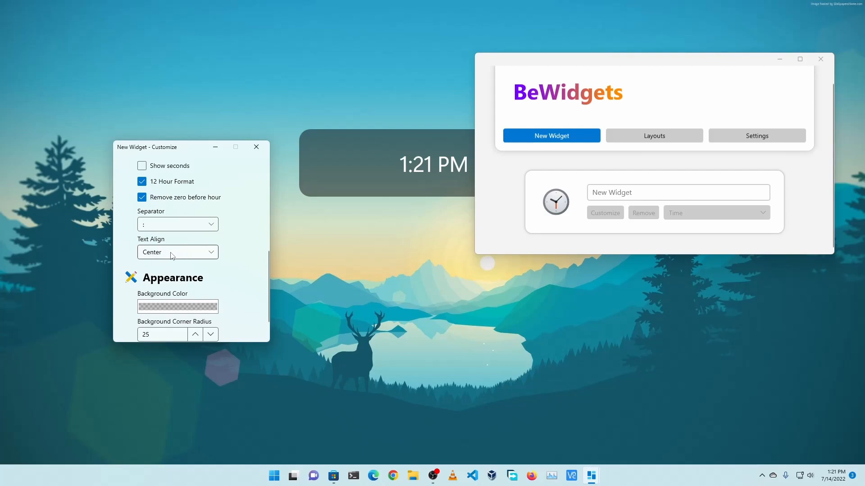
pyautogui.click(177, 306)
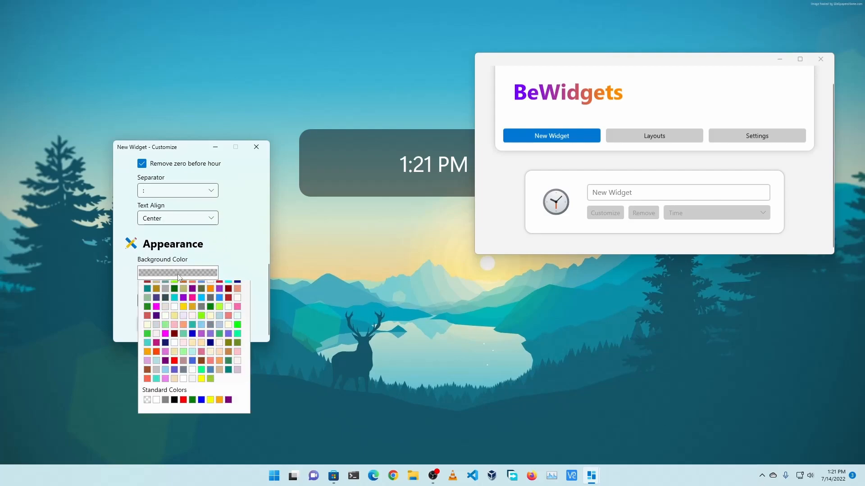
pyautogui.click(147, 388)
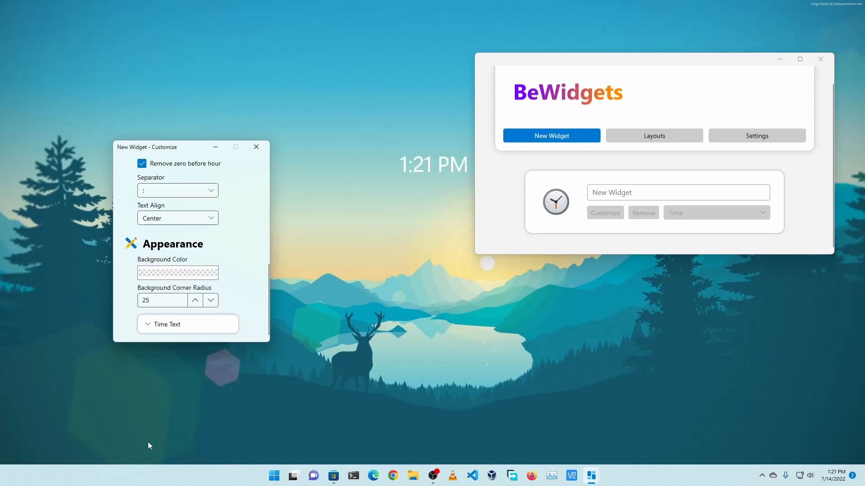
pyautogui.click(187, 325)
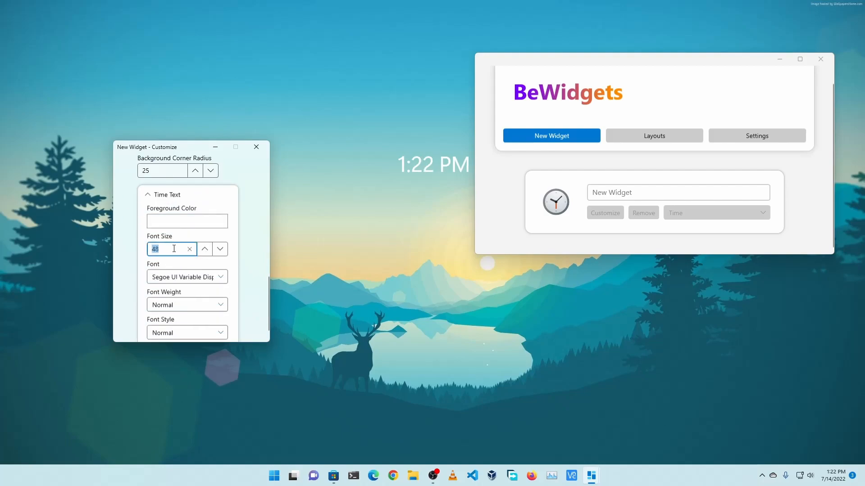
pyautogui.write('103')
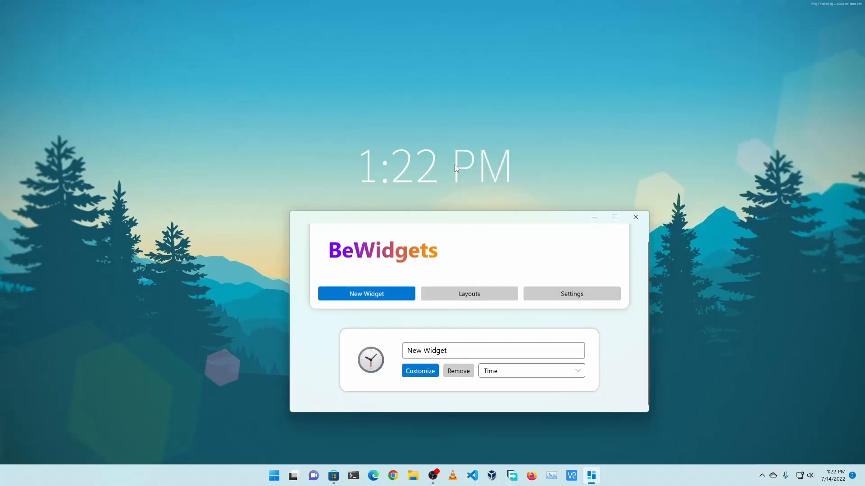
pyautogui.moveTo(432, 179)
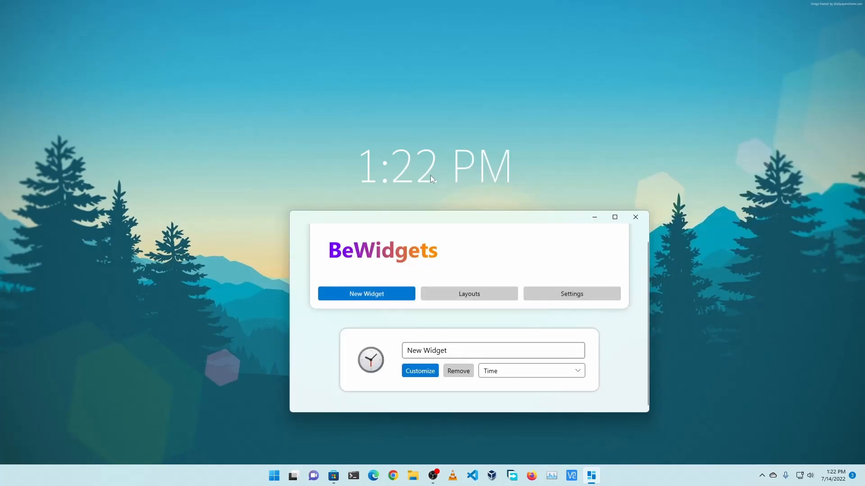
pyautogui.moveTo(417, 219)
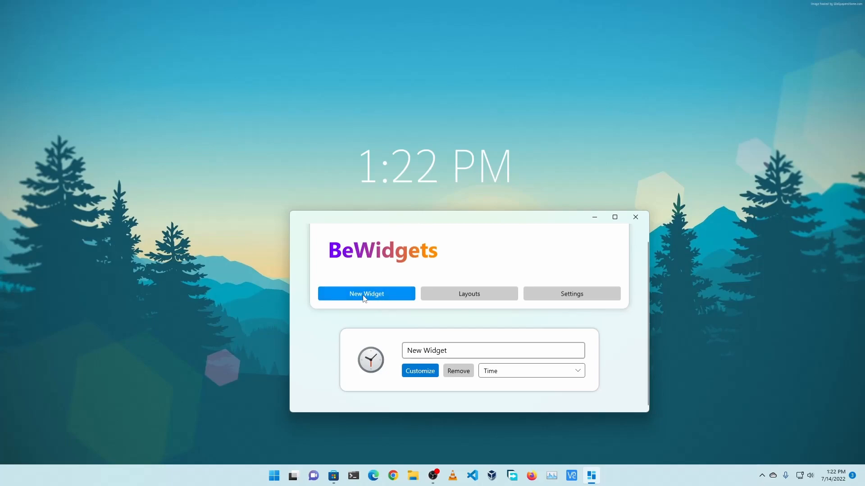
# Add a second widget, make it a Weather widget and open its settings.
pyautogui.click(365, 294)
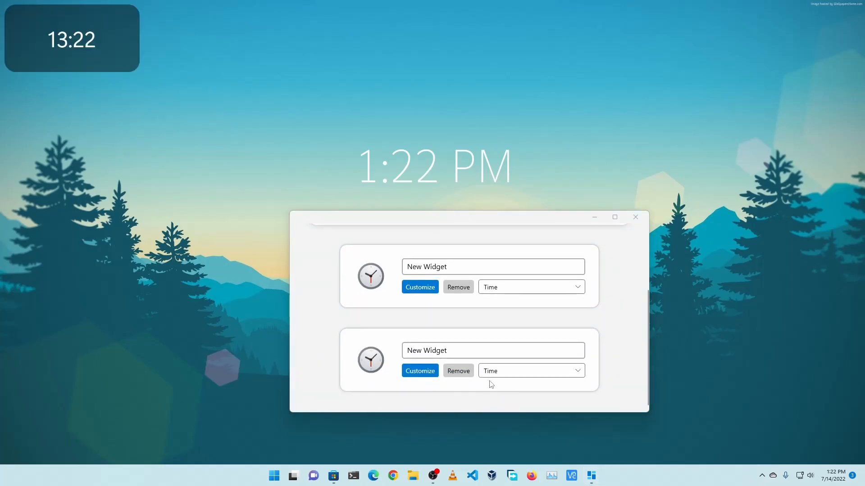
pyautogui.click(529, 370)
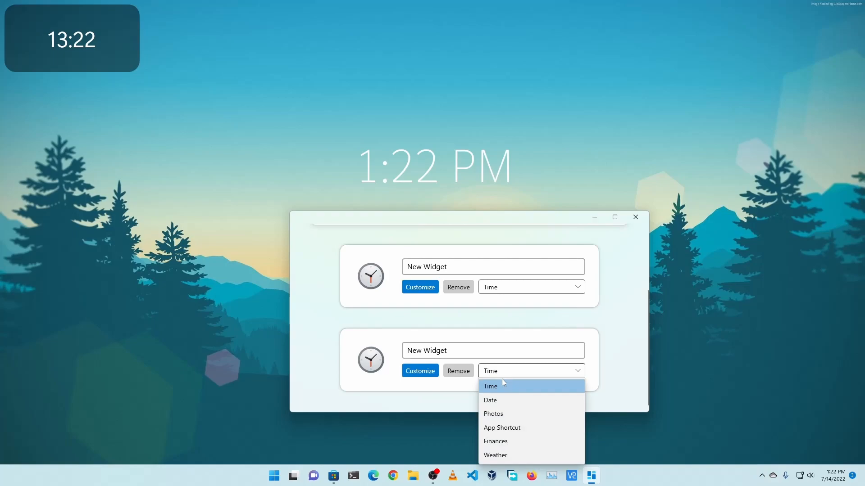
pyautogui.click(495, 454)
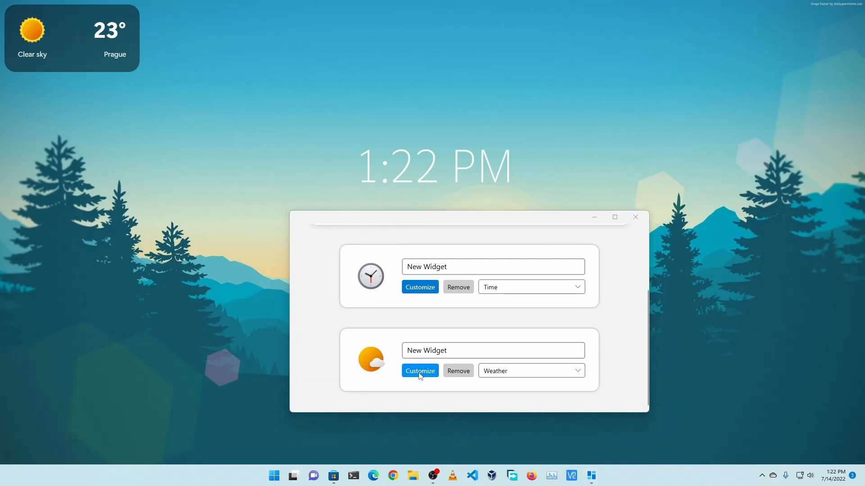
pyautogui.click(419, 370)
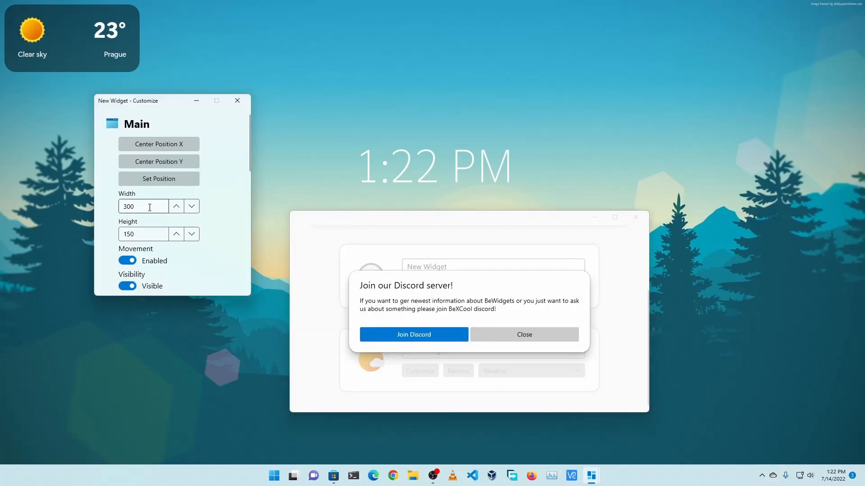
pyautogui.moveTo(192, 272)
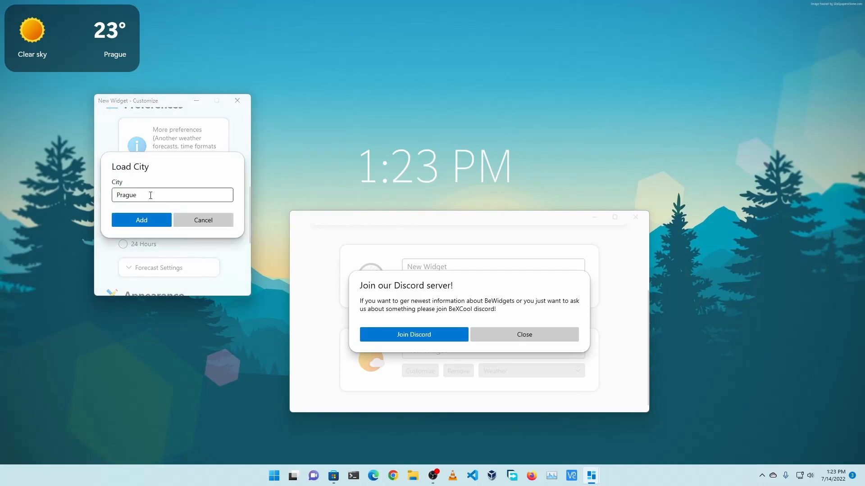
# Set the weather city to Dhaka with a 24 Hours forecast.
pyautogui.write('Dhaka')
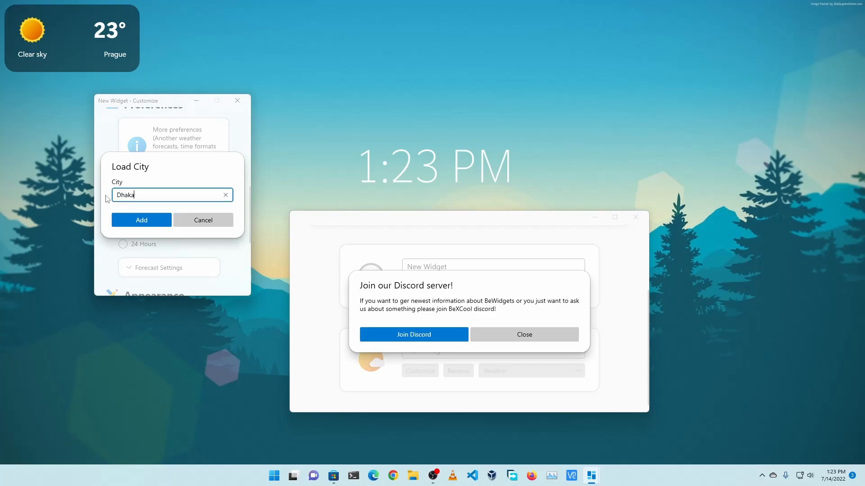
pyautogui.click(140, 220)
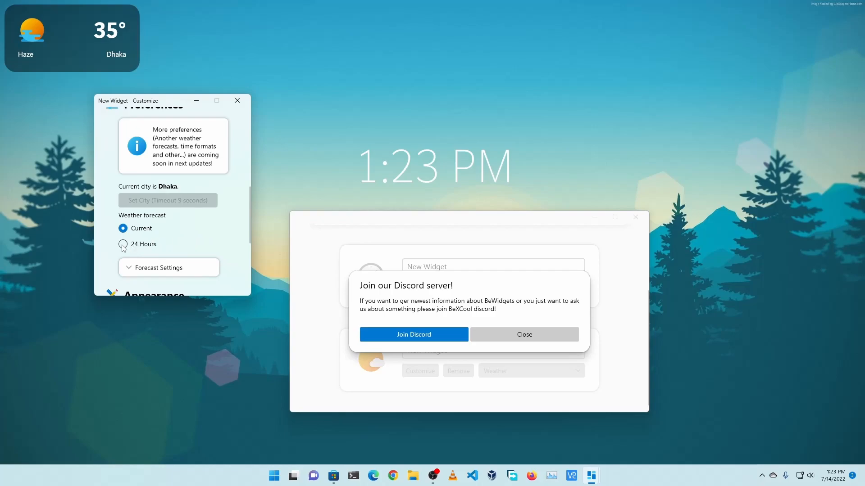
pyautogui.click(122, 244)
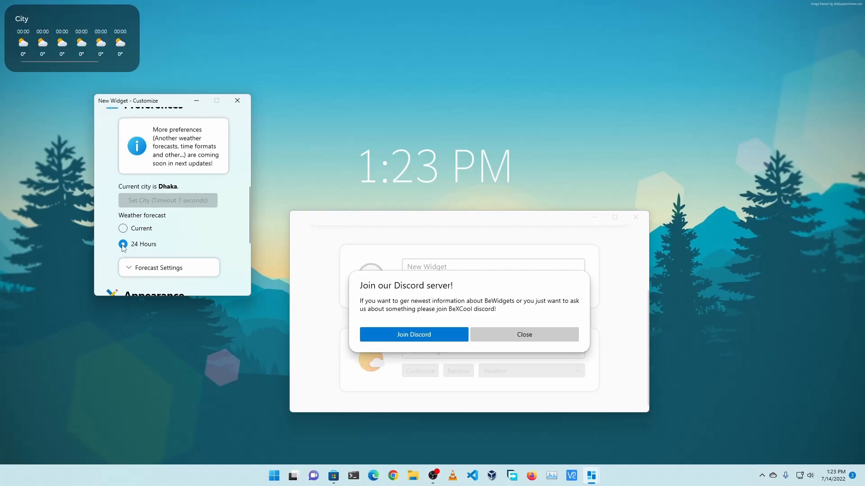
pyautogui.click(123, 244)
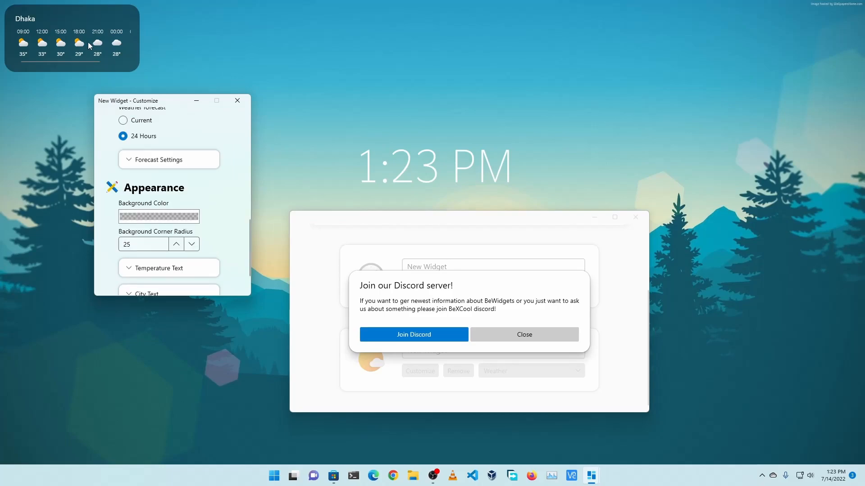
pyautogui.click(159, 215)
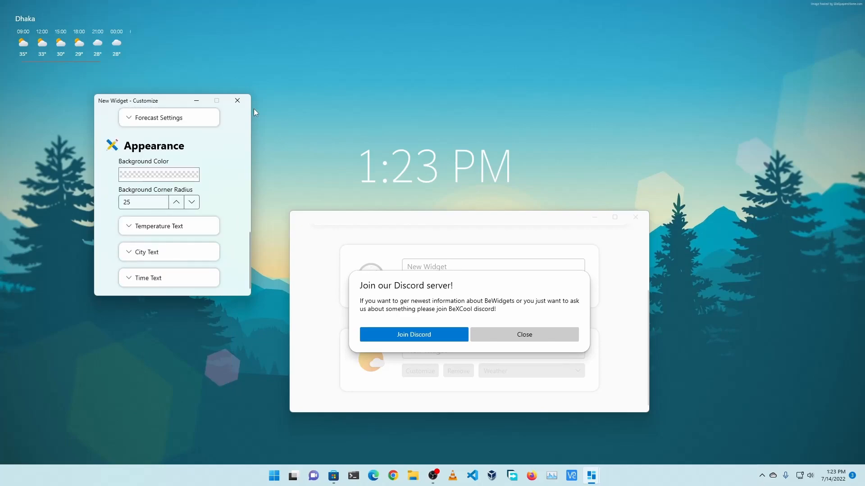
# Dismiss the Discord invitation and close the BeWidgets window.
pyautogui.click(523, 334)
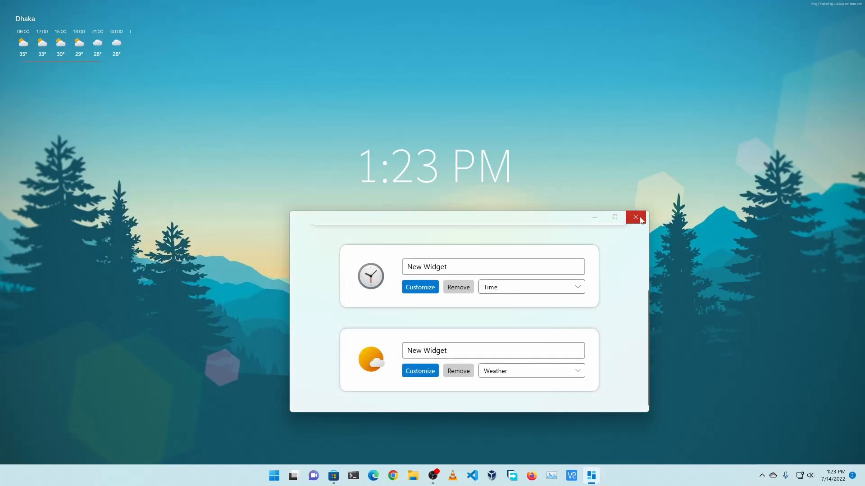
pyautogui.click(635, 217)
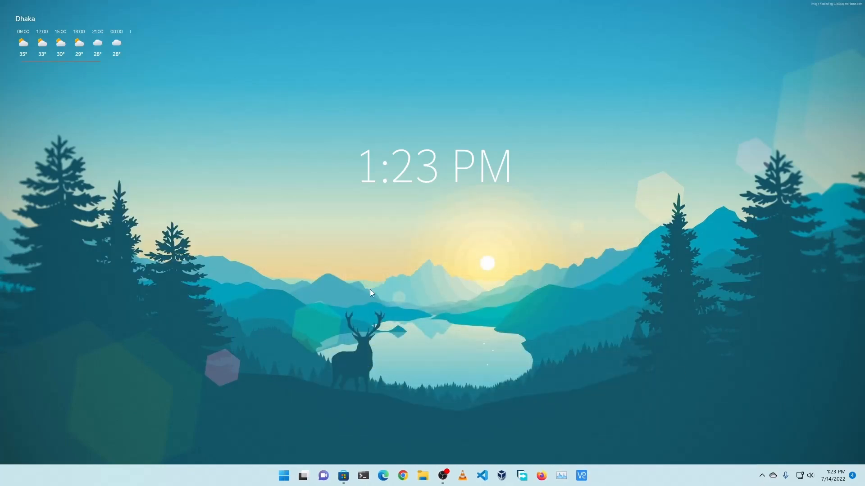
pyautogui.moveTo(267, 231)
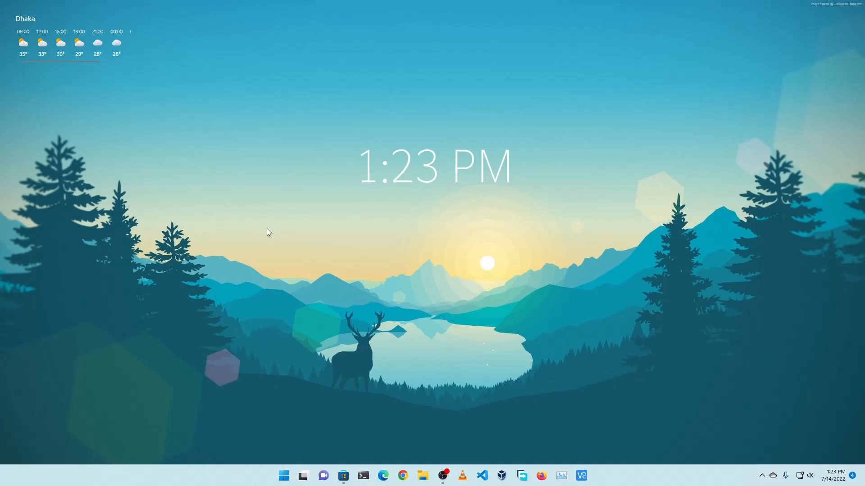
pyautogui.moveTo(342, 475)
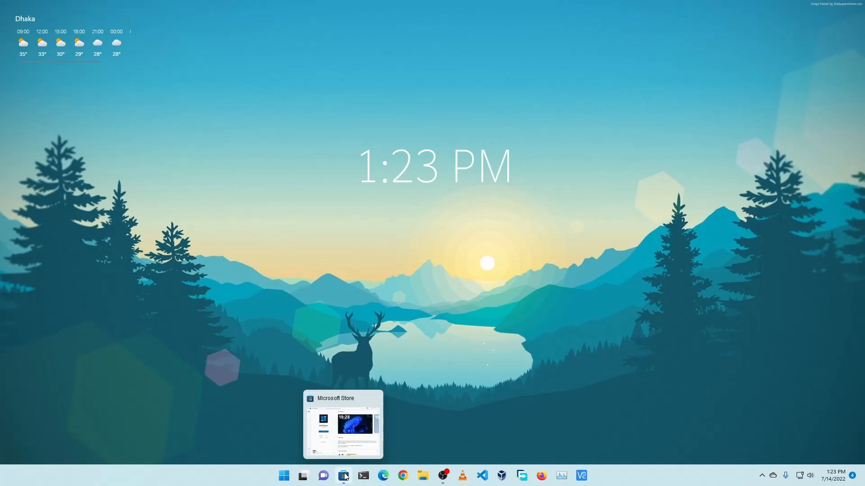
# Restore Microsoft Store to view the NiceTaskbar listing, then close it.
pyautogui.click(343, 475)
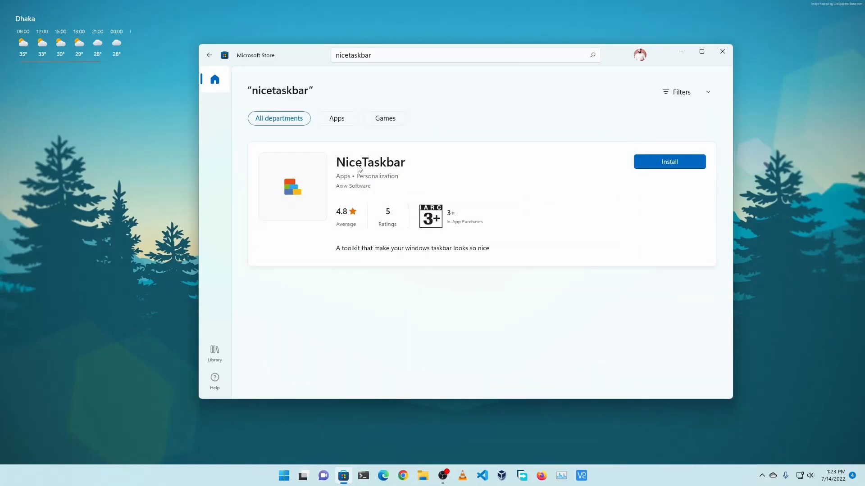
pyautogui.click(370, 161)
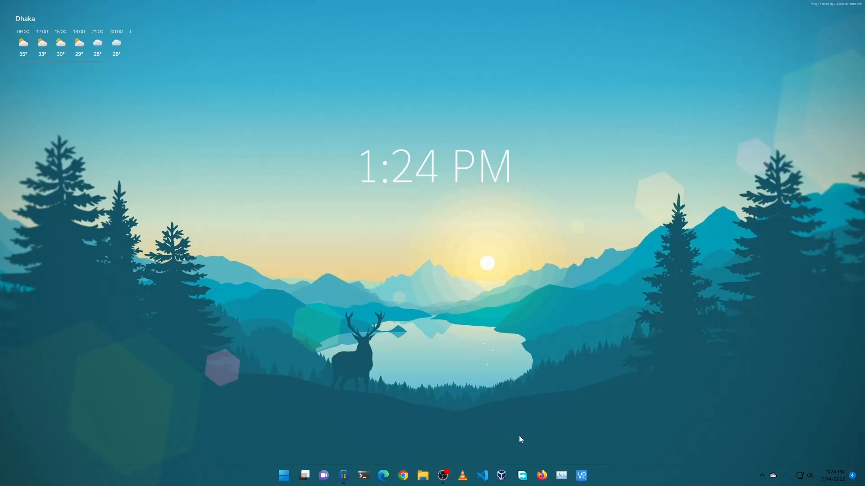
pyautogui.moveTo(416, 73)
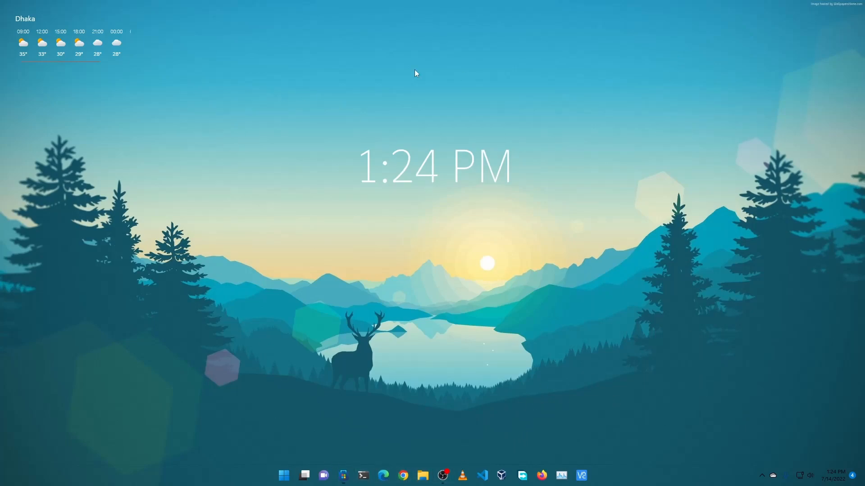
pyautogui.moveTo(424, 465)
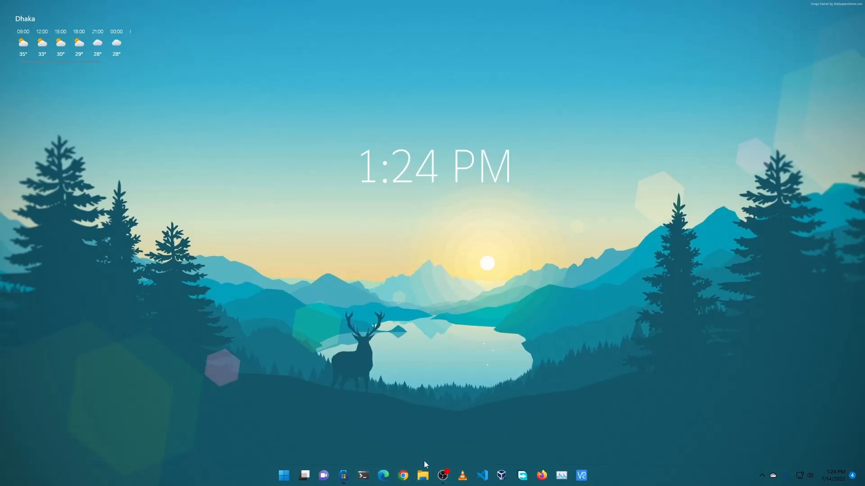
pyautogui.click(421, 476)
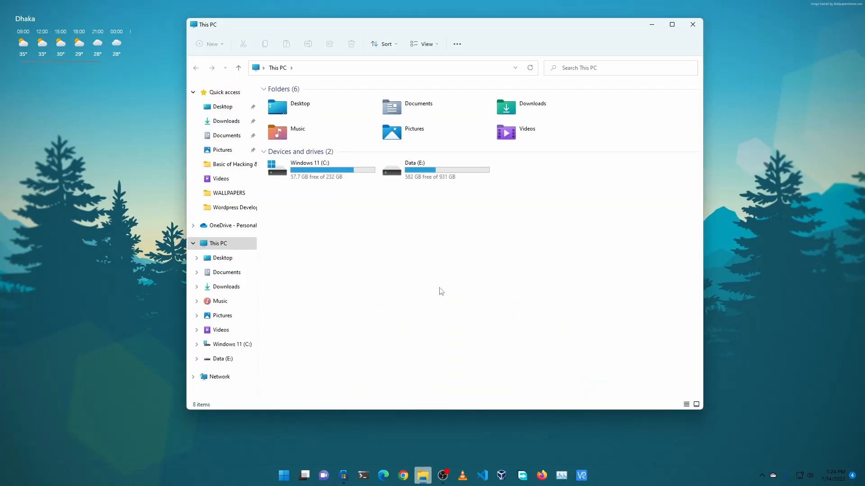
pyautogui.moveTo(405, 251)
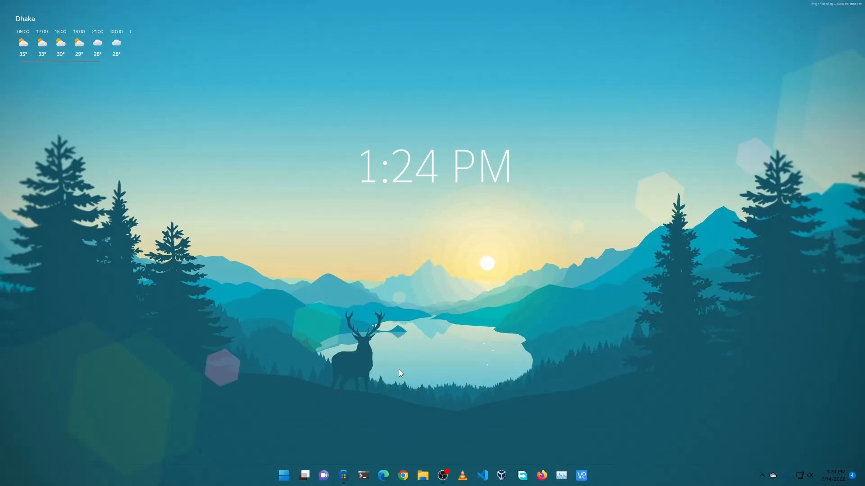
pyautogui.click(343, 475)
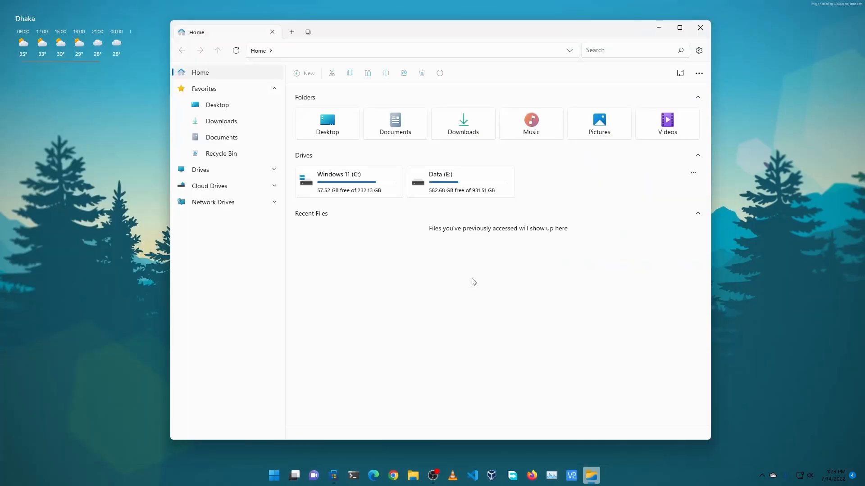
pyautogui.moveTo(298, 49)
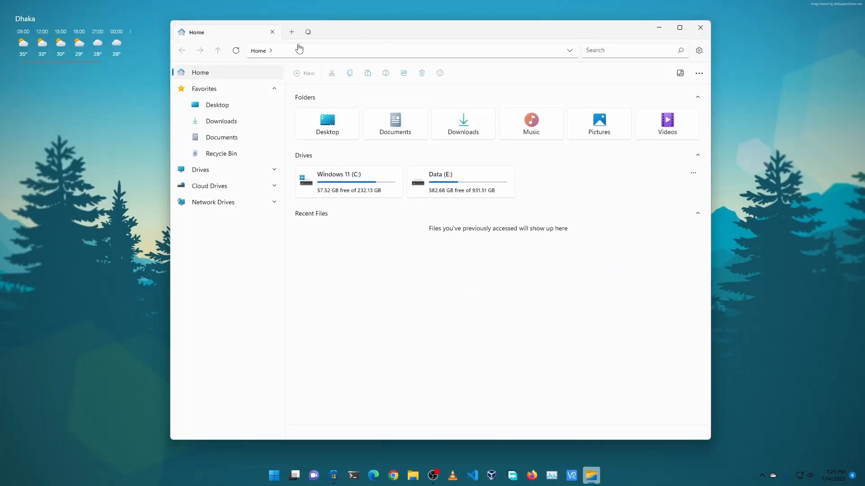
# In Files Settings > Appearance keep Default colour mode and apply the Glass custom theme.
pyautogui.click(291, 33)
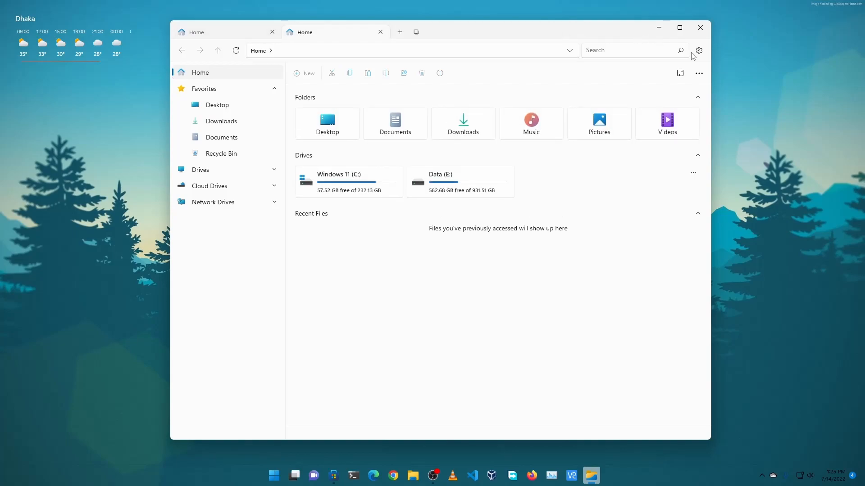
pyautogui.click(698, 50)
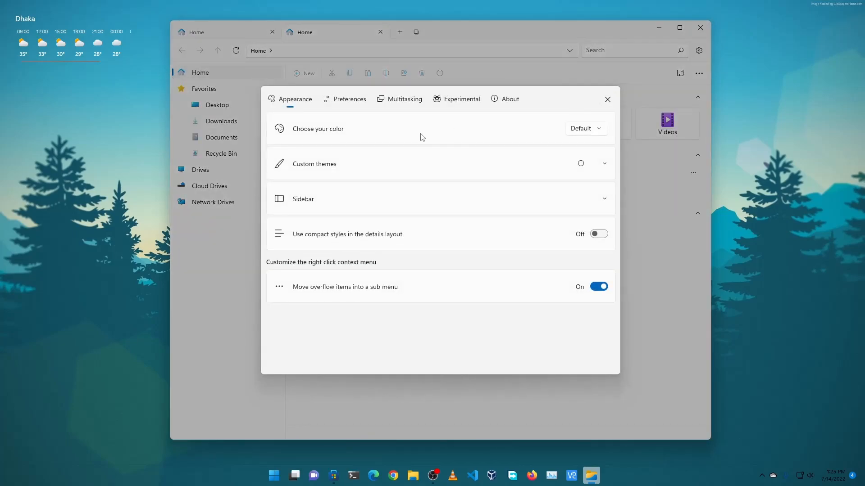
pyautogui.click(583, 128)
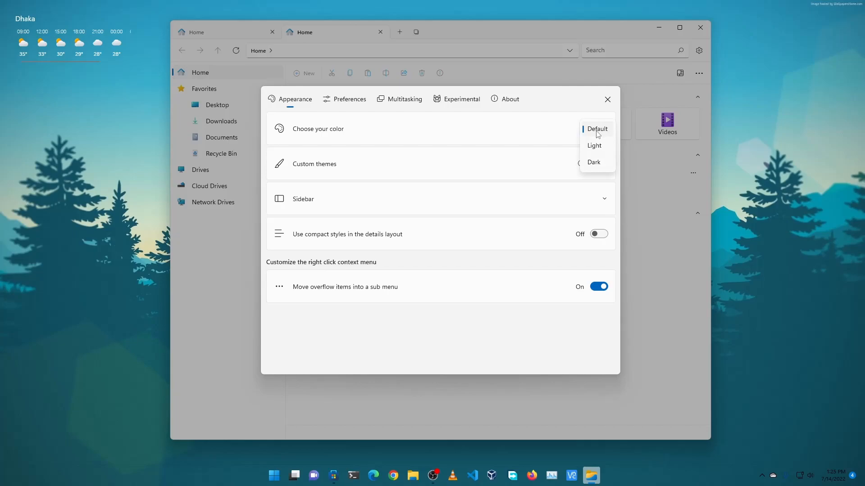
pyautogui.click(595, 129)
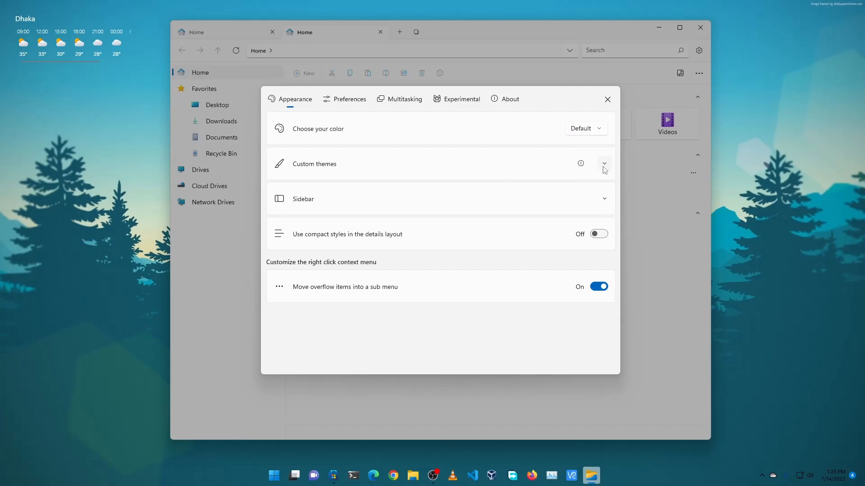
pyautogui.click(603, 163)
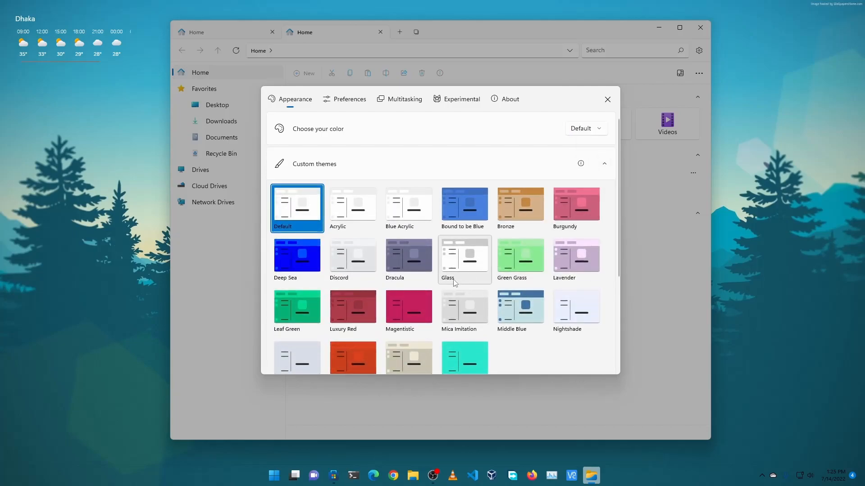
pyautogui.click(464, 254)
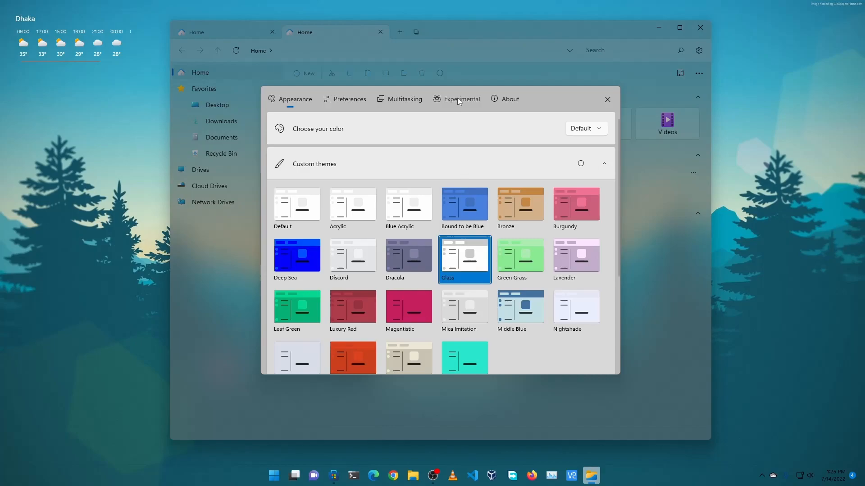
# In Experimental, turn on 'Set Files as the default file manager' and close settings.
pyautogui.click(461, 99)
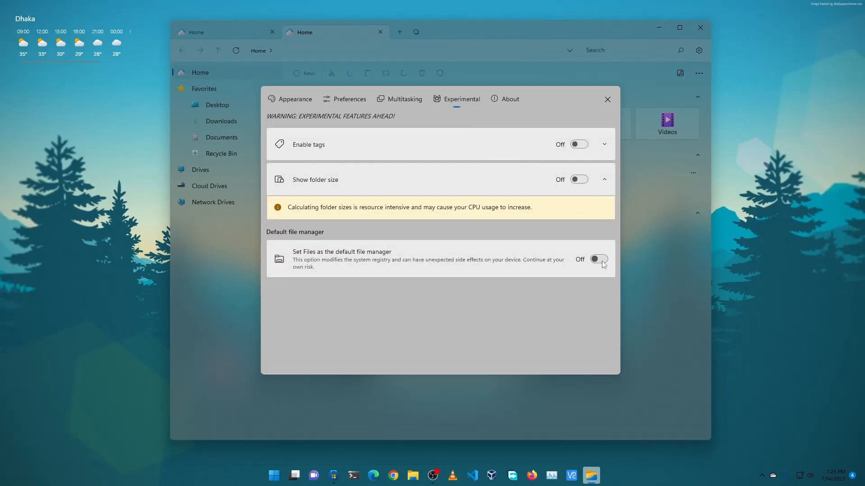
pyautogui.click(598, 259)
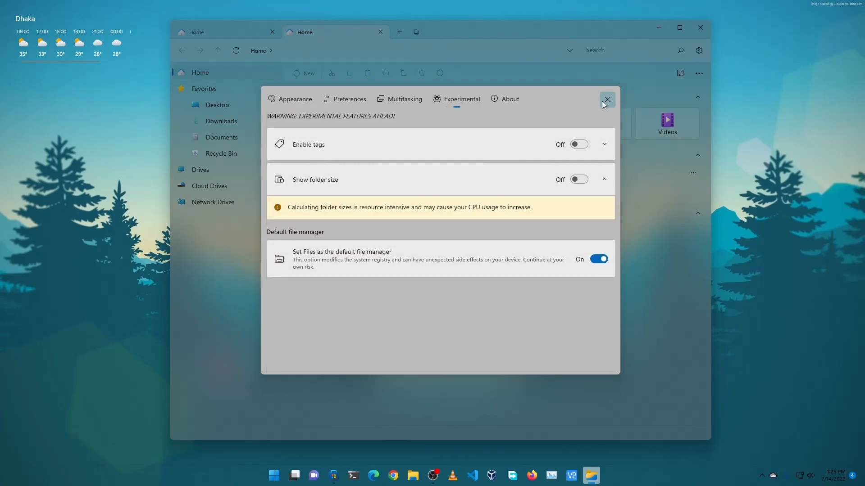
pyautogui.click(606, 100)
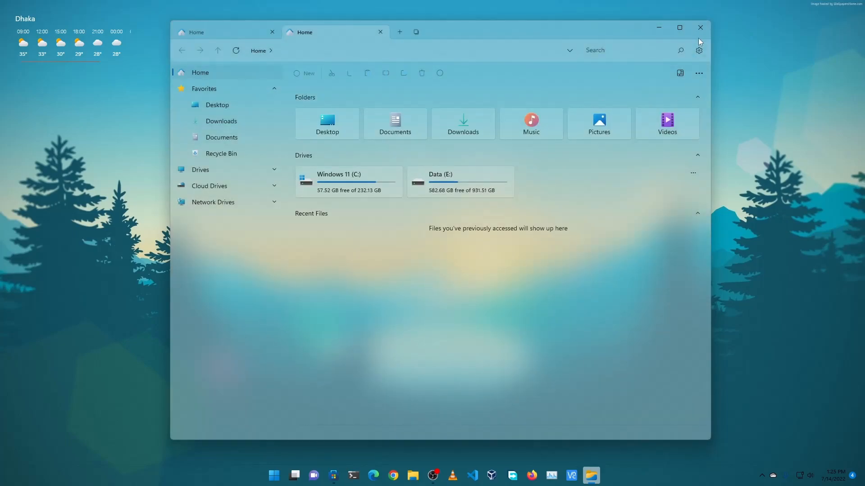